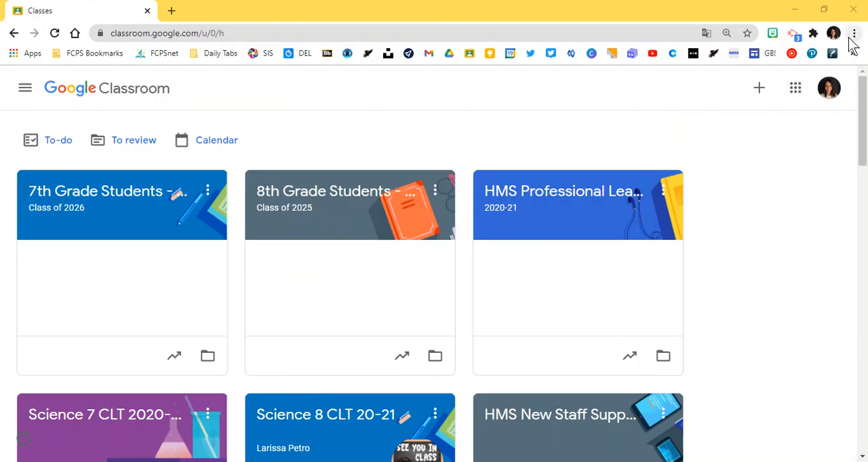
# Show the Chrome main menu to reach the Bookmarks options
pyautogui.click(854, 34)
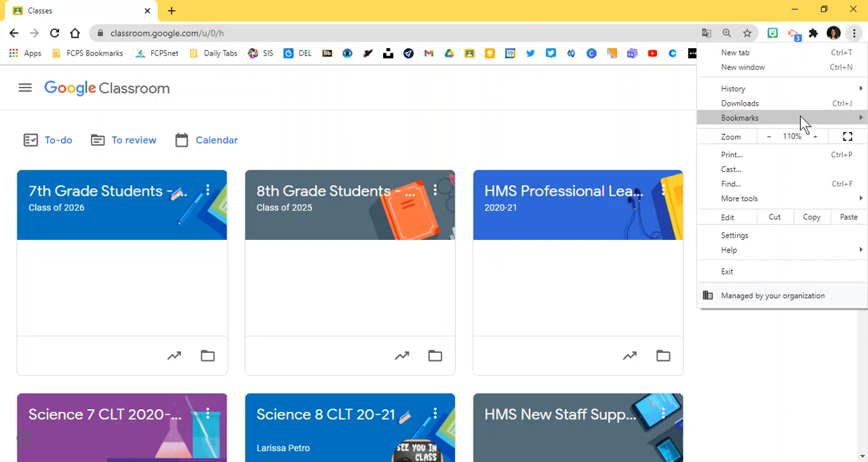
pyautogui.click(740, 116)
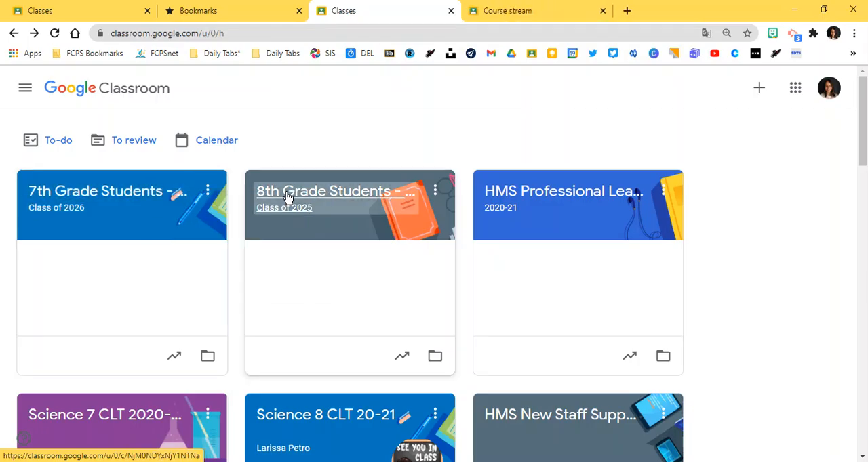
# Open the 8th Grade Students class from the Classroom home page
pyautogui.click(106, 192)
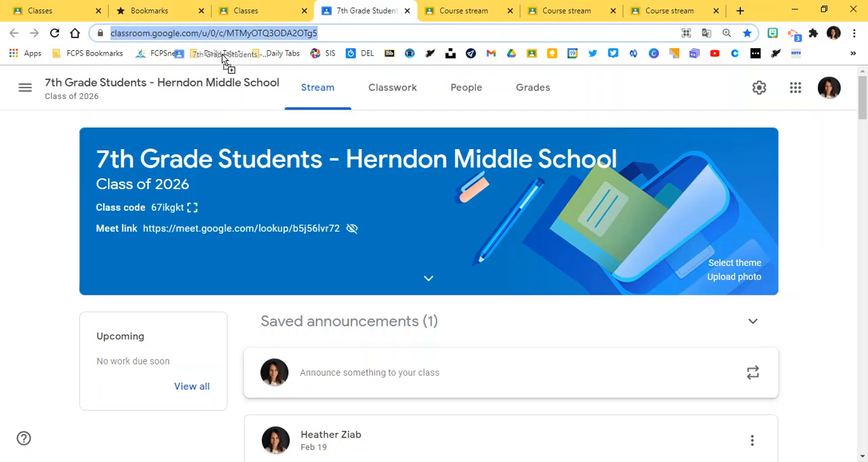
pyautogui.moveTo(233, 54)
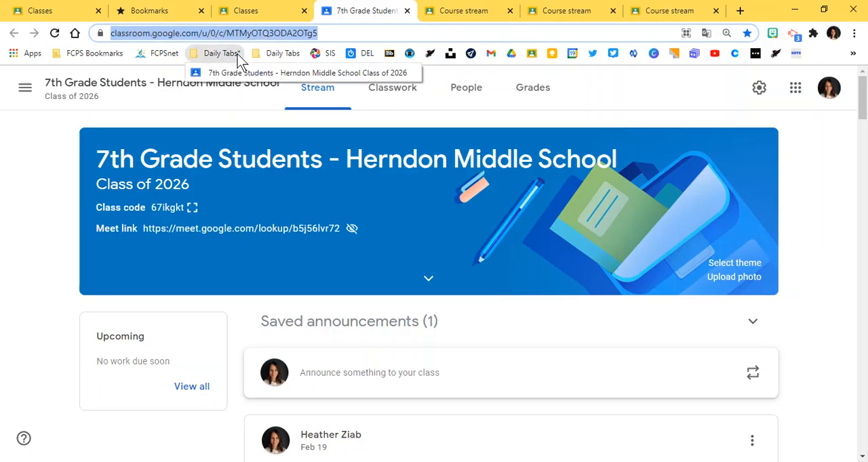